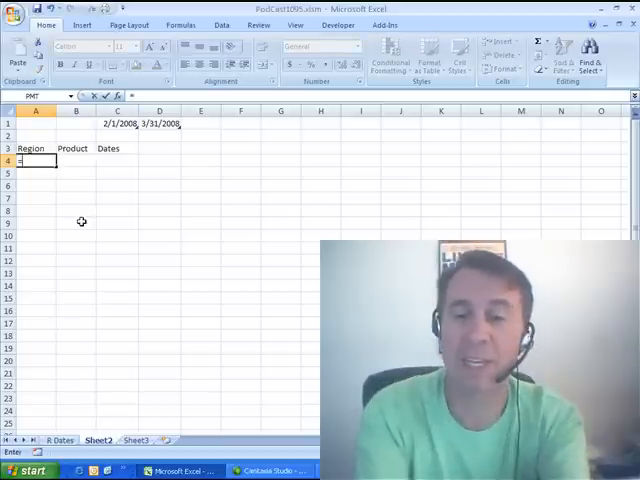
Fill A4:A18 with ="R"&RANDBETWEEN(1,5) to produce random region codes
{"action": "type", "text": "=\"R\""}
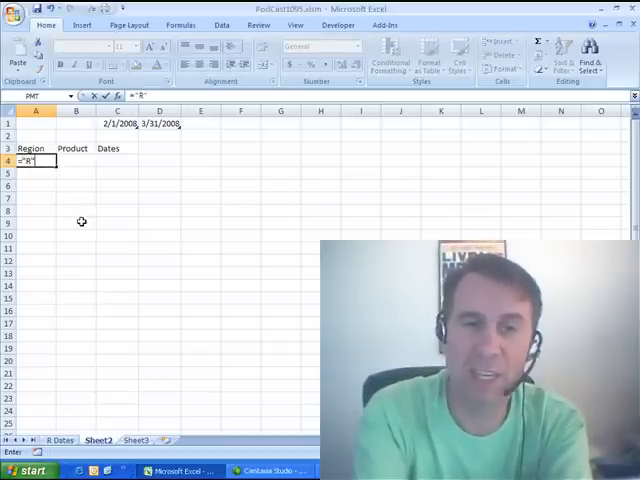
{"action": "type", "text": "&"}
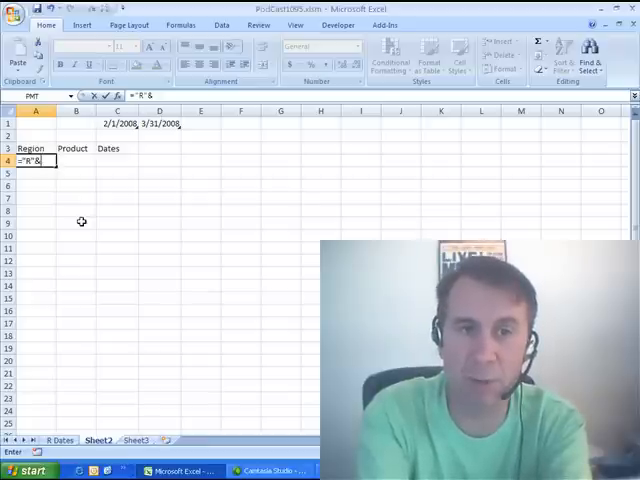
{"action": "type", "text": "randbetween("}
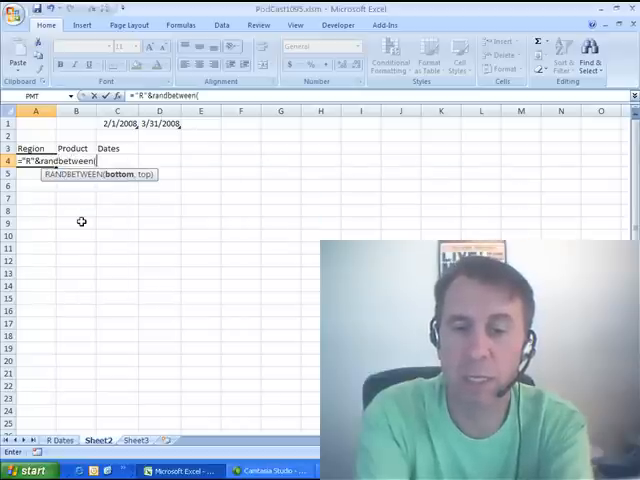
{"action": "key", "text": "Enter"}
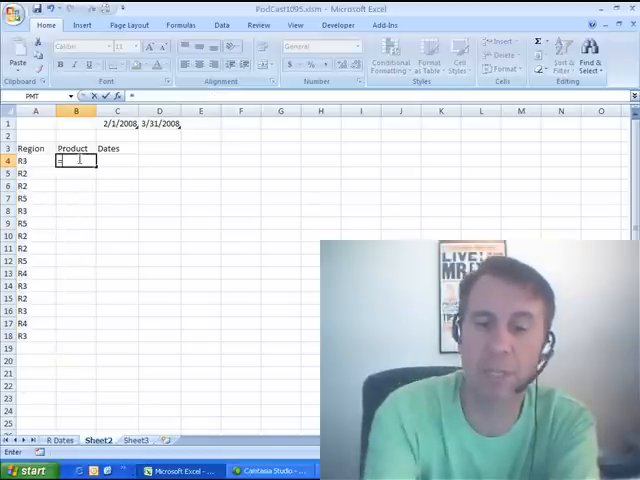
Enter =CHAR(RANDBETWEEN(65,69))&RANDBETWEEN(11,29) in B4 to get a code like C23
{"action": "type", "text": "=CHR"}
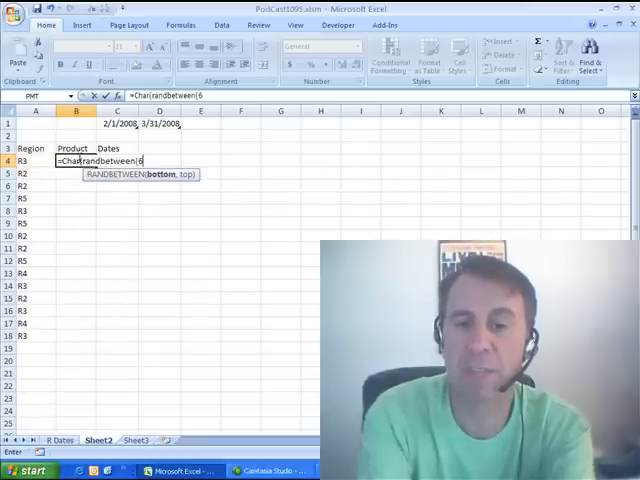
{"action": "type", "text": "5,"}
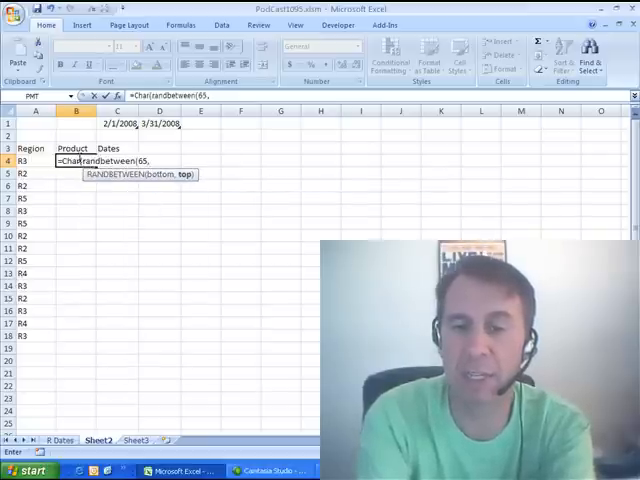
{"action": "type", "text": "69)"}
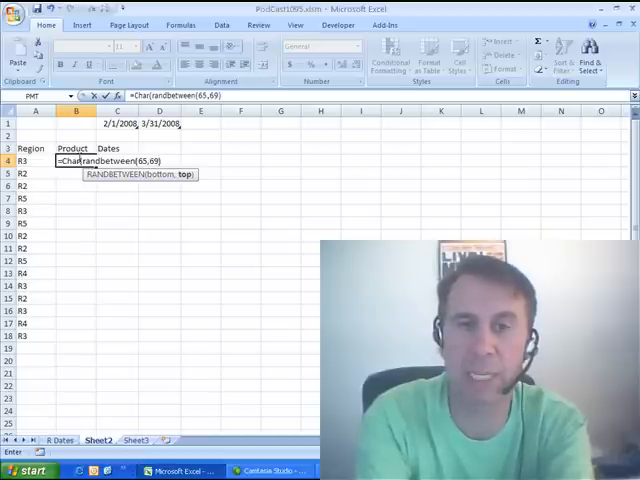
{"action": "type", "text": "&randbetween(11"}
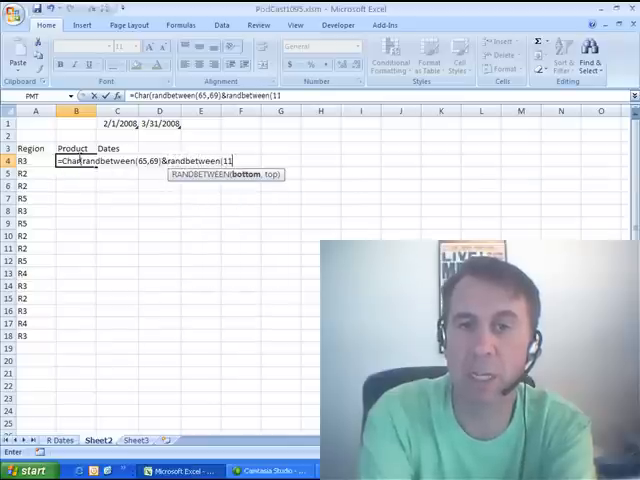
{"action": "type", "text": ",29"}
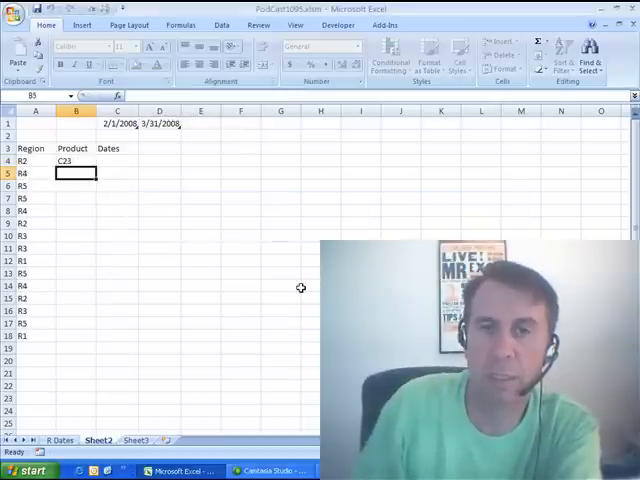
Copy the B4 product formula down through B18
{"action": "left_click", "coordinate": [76, 161]}
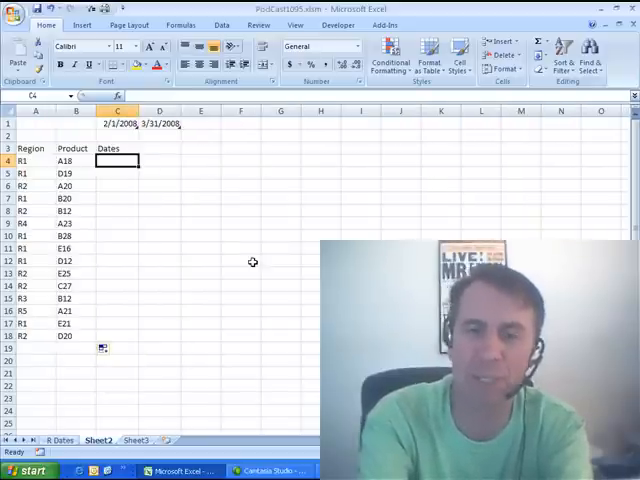
Enter =RANDBETWEEN($C$1,$D$1) in C4:C18, using absolute references to the C1 and D1 dates
{"action": "type", "text": "=randb"}
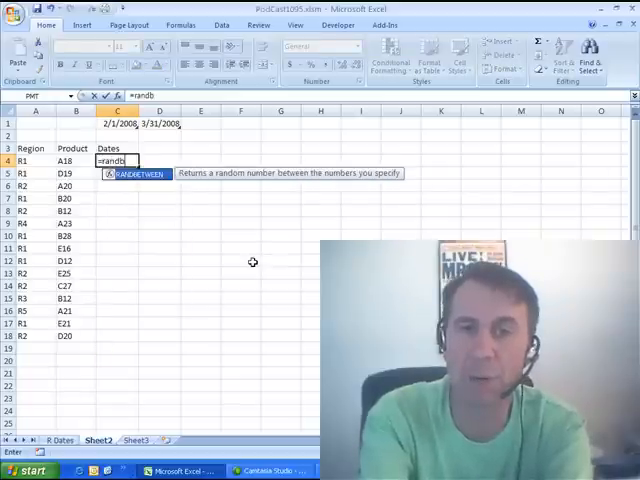
{"action": "type", "text": "etween("}
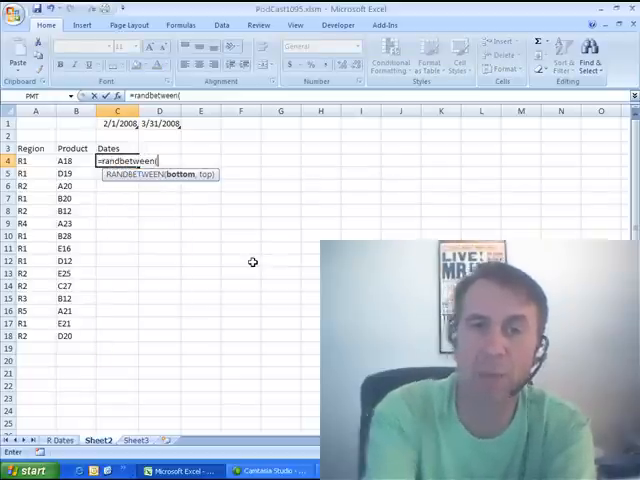
{"action": "left_click", "coordinate": [118, 123]}
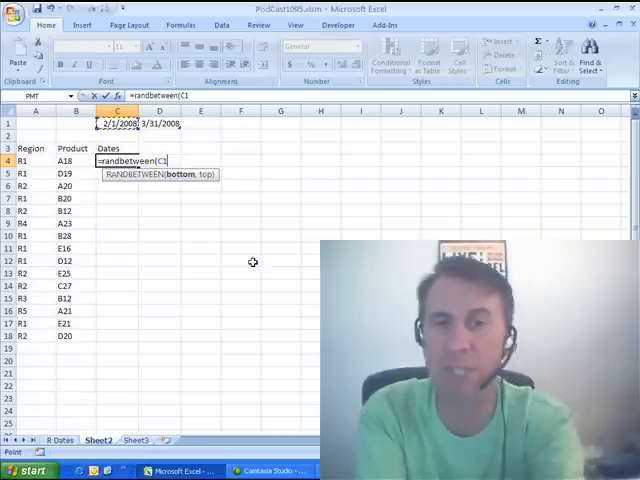
{"action": "key", "text": "F4"}
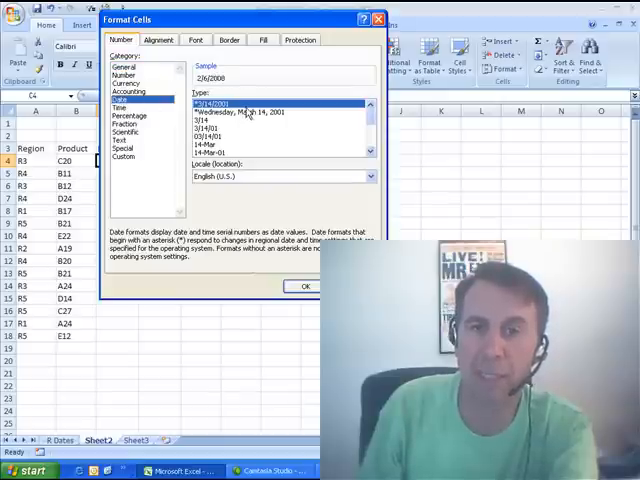
Apply the short m/d/yyyy date format to the Dates column
{"action": "left_click", "coordinate": [305, 286]}
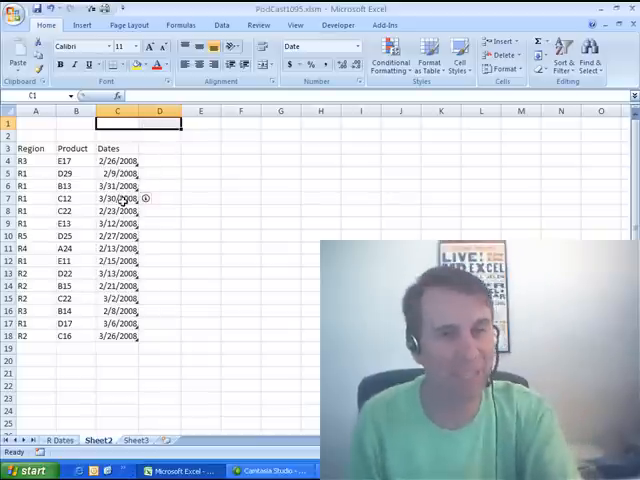
Switch to the PodCast1090QuestionMark.xls workbook and enter an INDEX/RANDBETWEEN random-region formula
{"action": "left_click", "coordinate": [117, 198]}
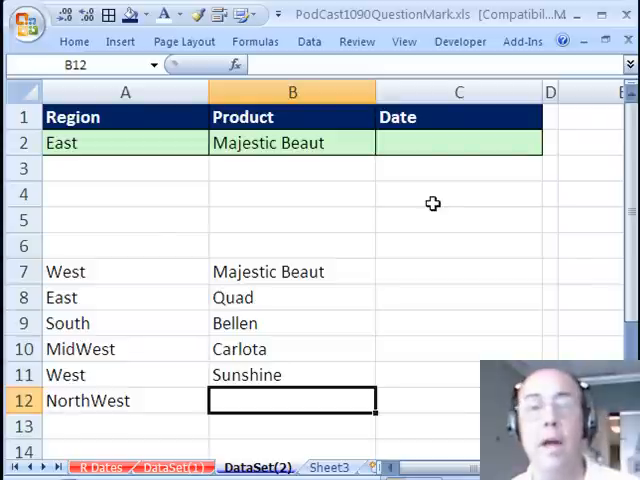
{"action": "left_click", "coordinate": [458, 143]}
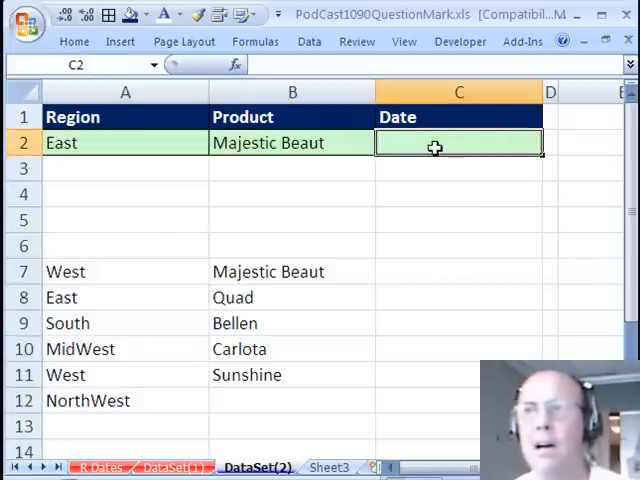
{"action": "mouse_move", "coordinate": [437, 189]}
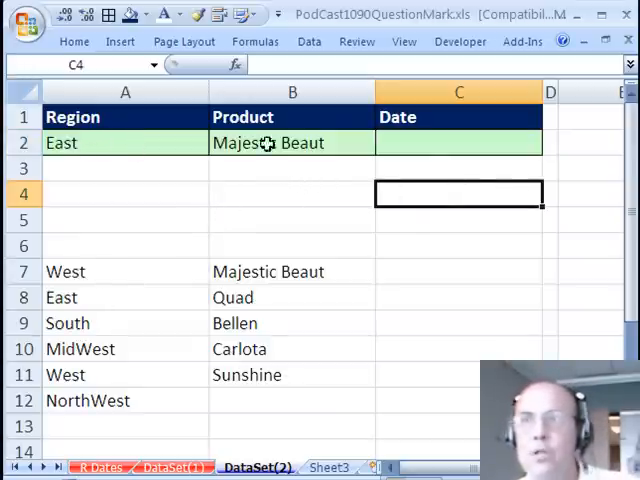
{"action": "type", "text": "=INDEX({\"West\";\"East\";\"South\";\"MidWest\";\"West\";\"NorthWest\"},RANDBETWEEN(1,6))"}
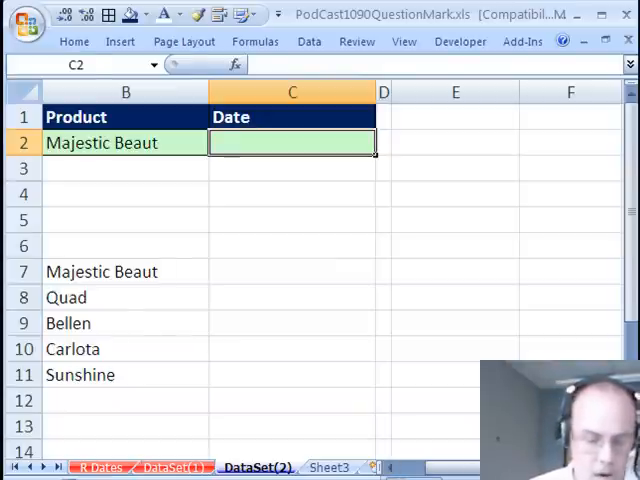
Start the C2 formula =RANDBETWEEN( with DATE(2008,2,1) as the lower bound
{"action": "type", "text": "=RANDBETWEEN("}
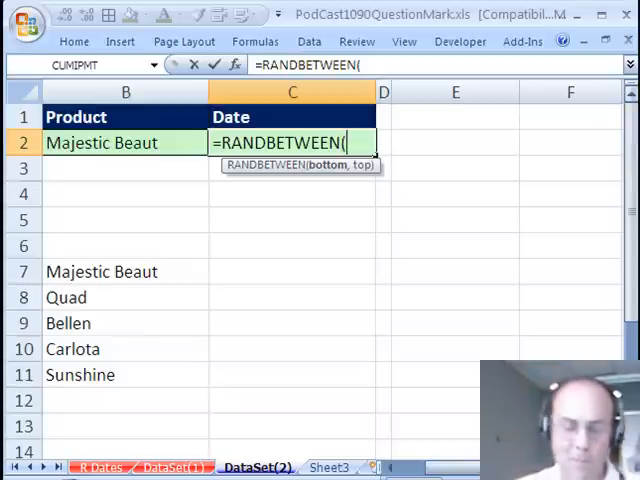
{"action": "type", "text": "DATE("}
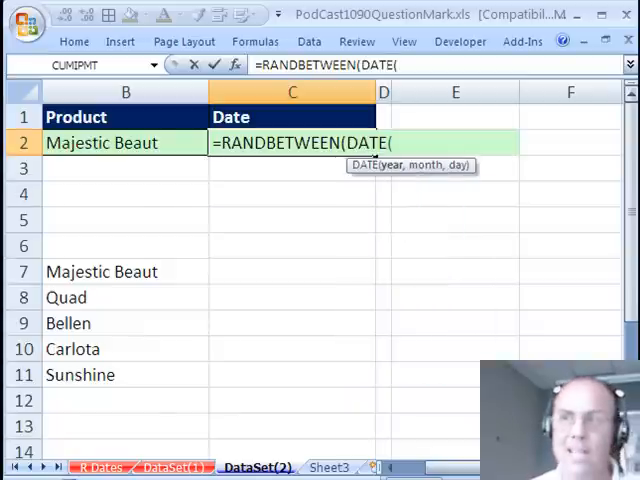
{"action": "mouse_move", "coordinate": [367, 328]}
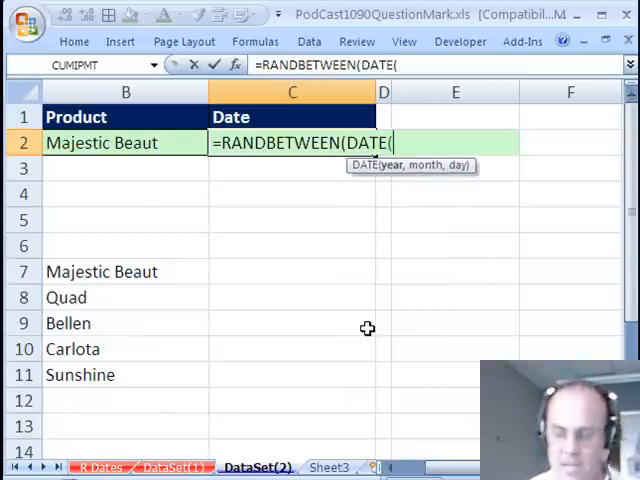
{"action": "type", "text": "2008"}
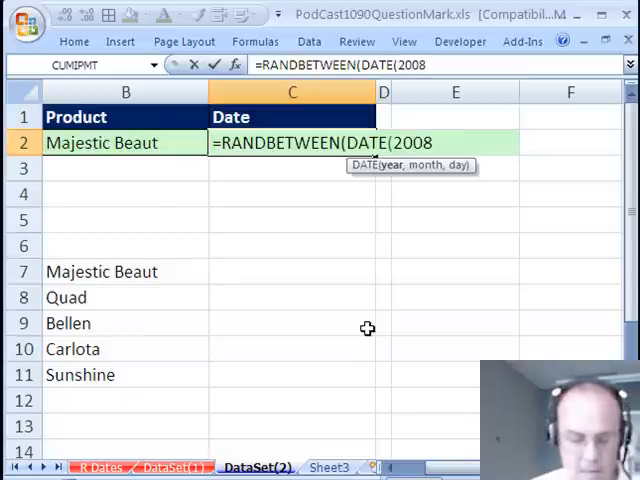
{"action": "type", "text": ",2,"}
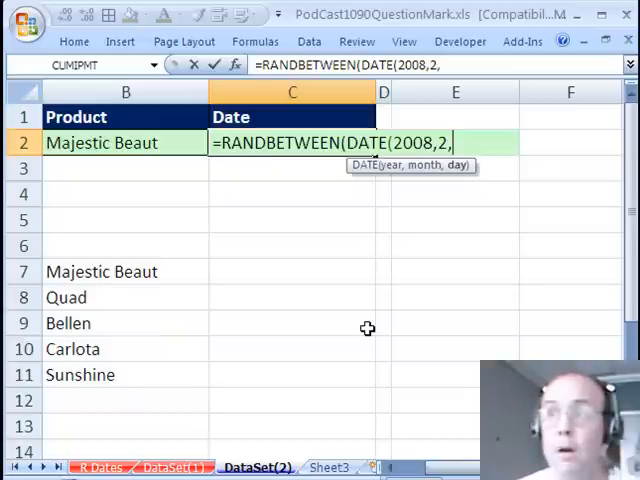
{"action": "type", "text": "1"}
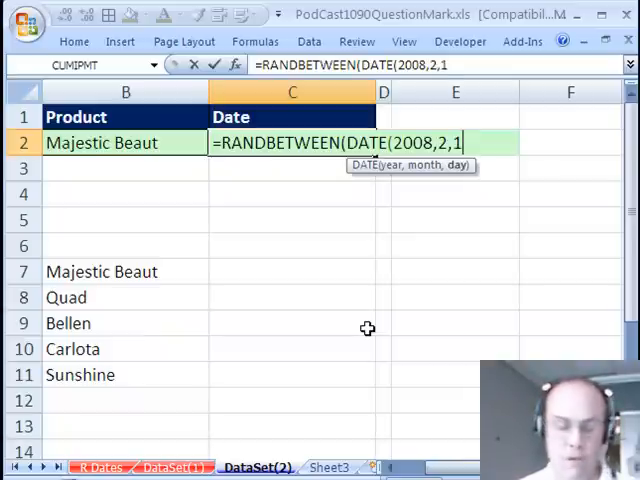
{"action": "type", "text": ")"}
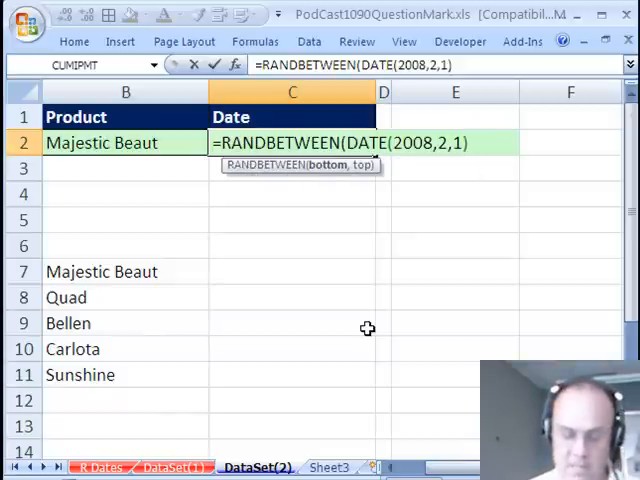
Add DATE(2008,3,31) as the upper bound, enter it, and reopen C2 to inspect
{"action": "type", "text": ","}
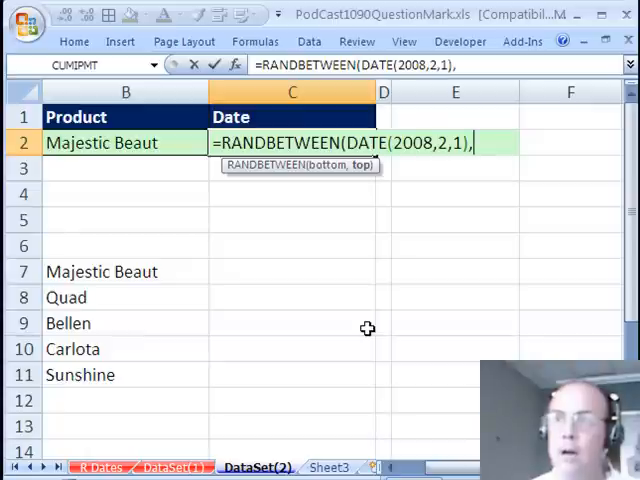
{"action": "type", "text": "DATE("}
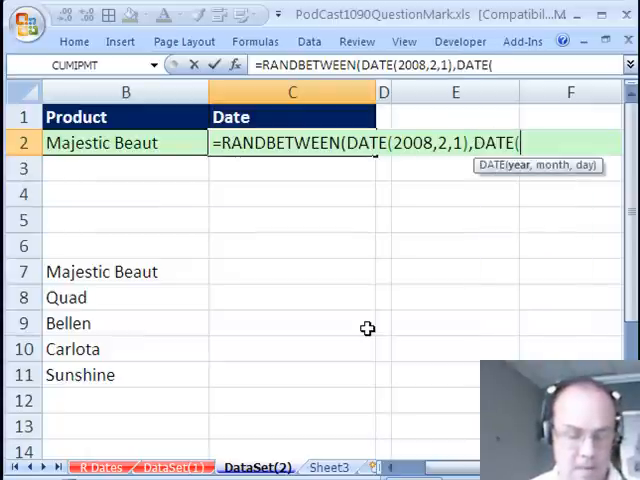
{"action": "type", "text": "2008,3"}
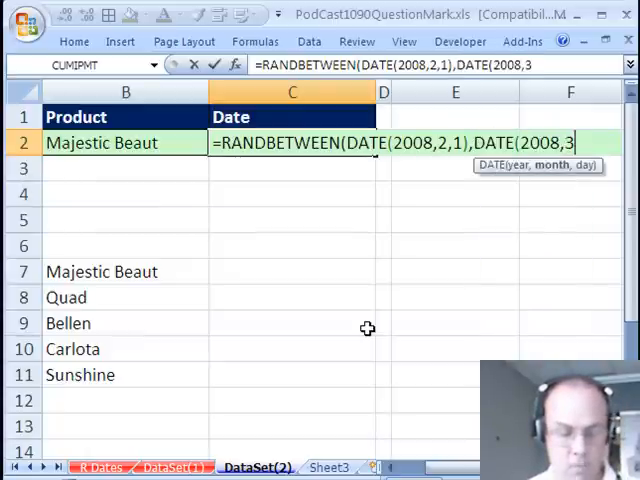
{"action": "type", "text": ",31"}
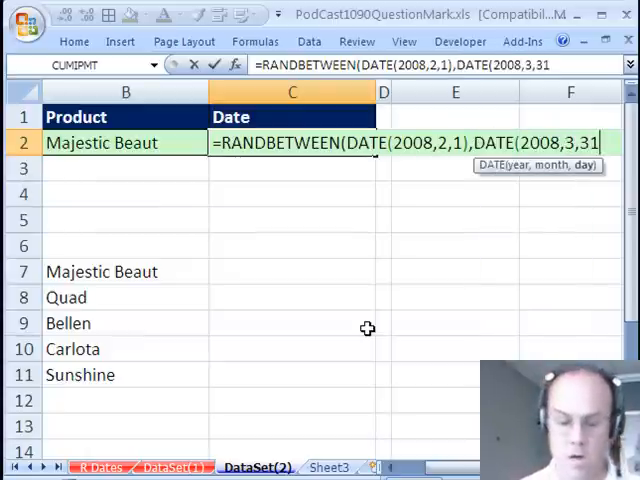
{"action": "type", "text": "))"}
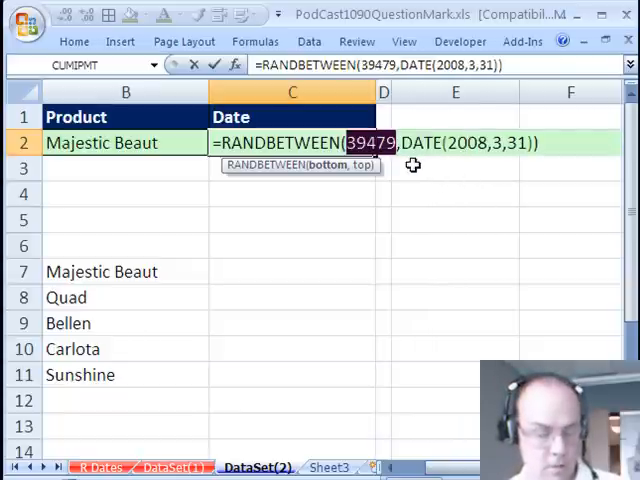
{"action": "type", "text": "DATE(2008,2,1)"}
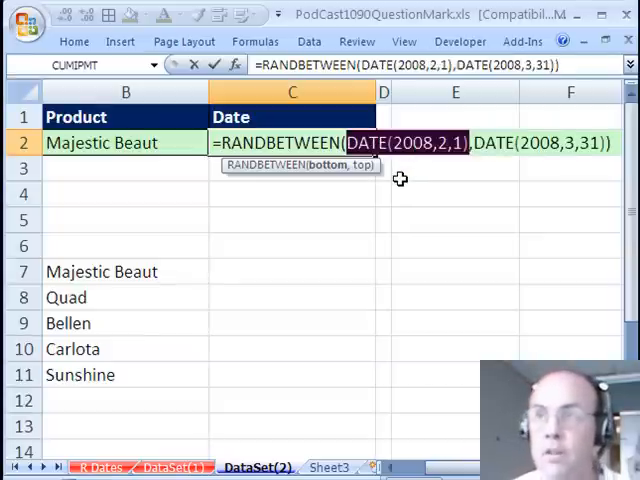
{"action": "key", "text": "Enter"}
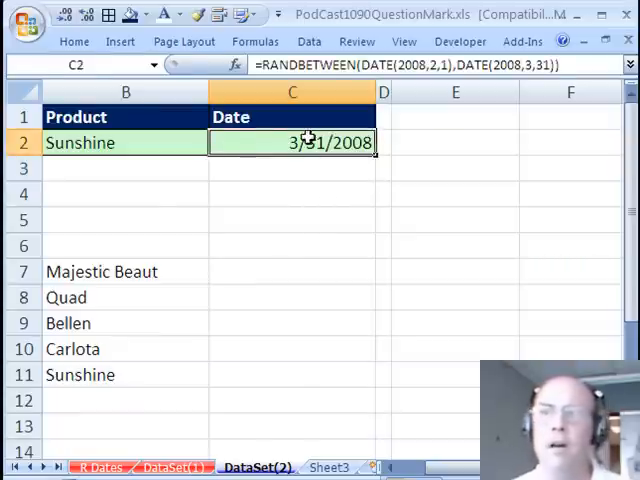
{"action": "double_click", "coordinate": [292, 142]}
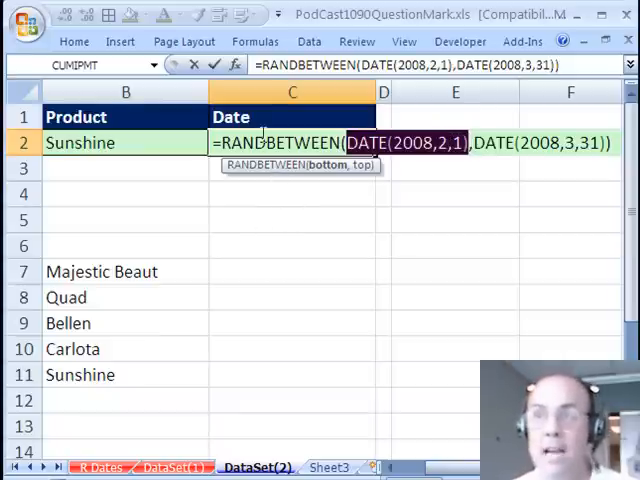
{"action": "key", "text": "Enter"}
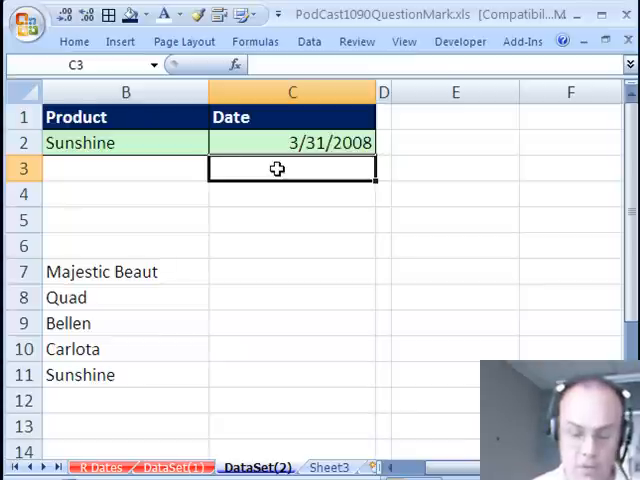
Enter =DATE(2008,2,1)+INT(RAND()*60) in C3 for a random date within 60 days
{"action": "type", "text": "=DATE(2008,2,1)"}
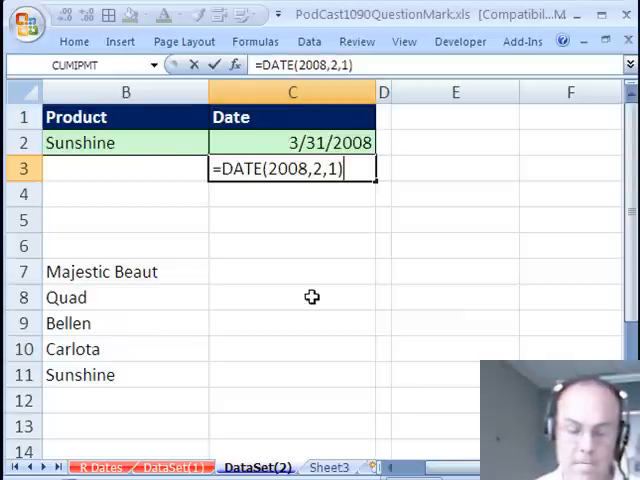
{"action": "type", "text": "+"}
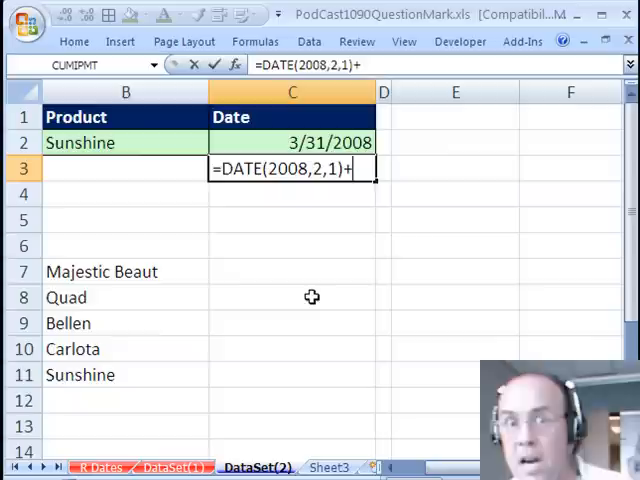
{"action": "mouse_move", "coordinate": [308, 185]}
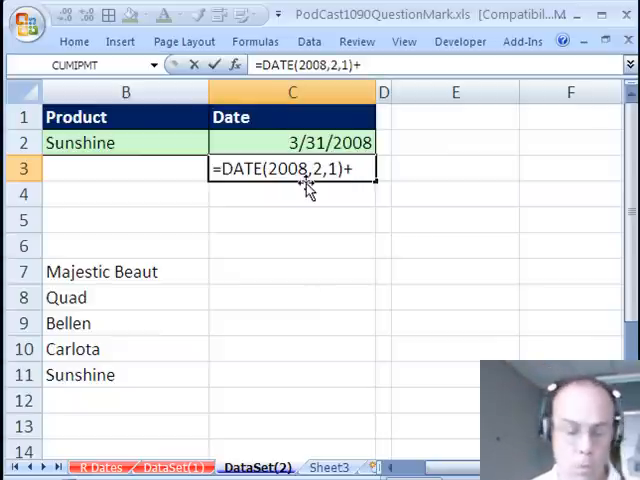
{"action": "type", "text": "INT("}
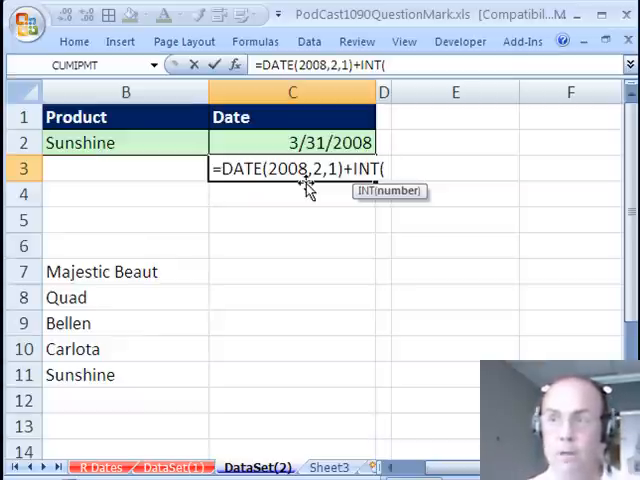
{"action": "type", "text": "rand"}
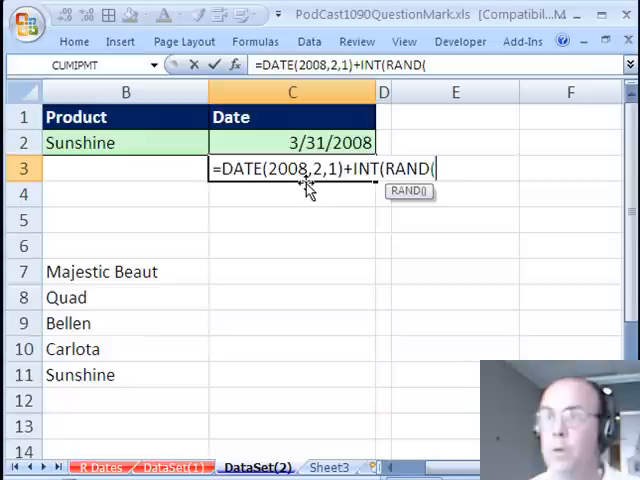
{"action": "type", "text": ")*"}
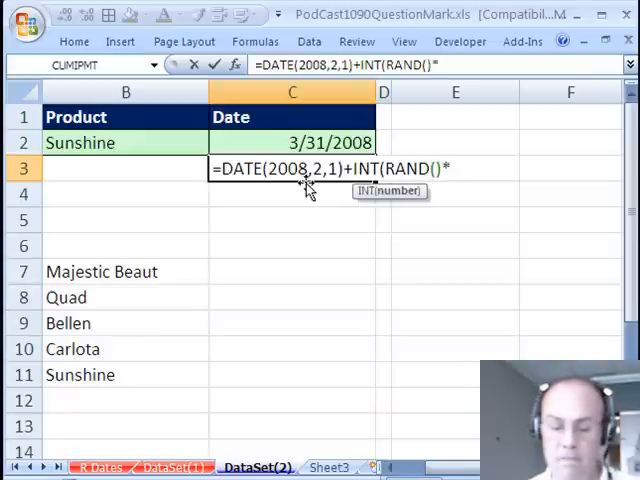
{"action": "type", "text": "59"}
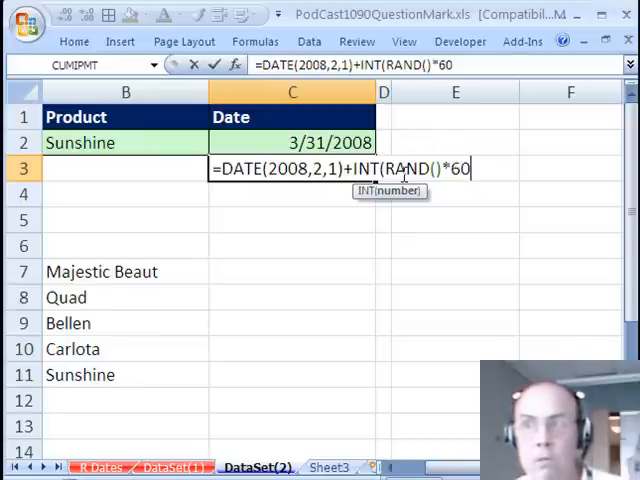
{"action": "mouse_move", "coordinate": [479, 250]}
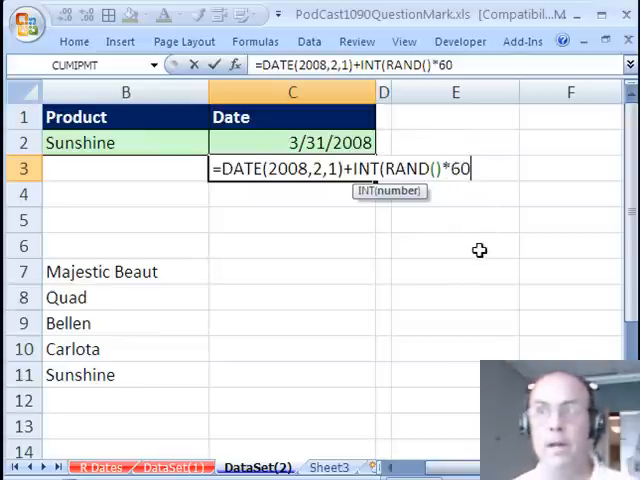
{"action": "mouse_move", "coordinate": [463, 299]}
{"action": "type", "text": ")"}
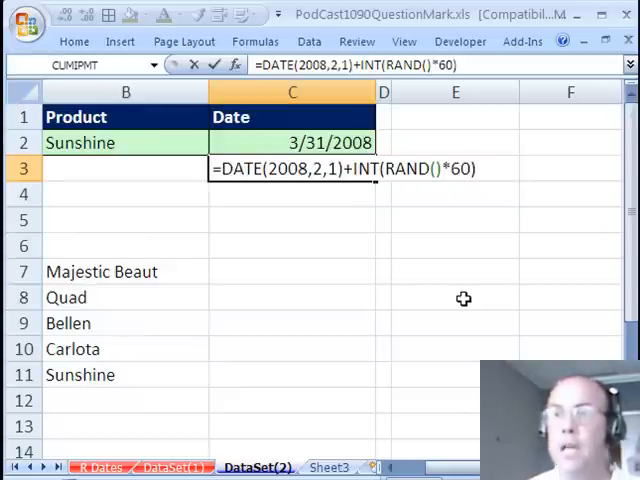
{"action": "key", "text": "Enter"}
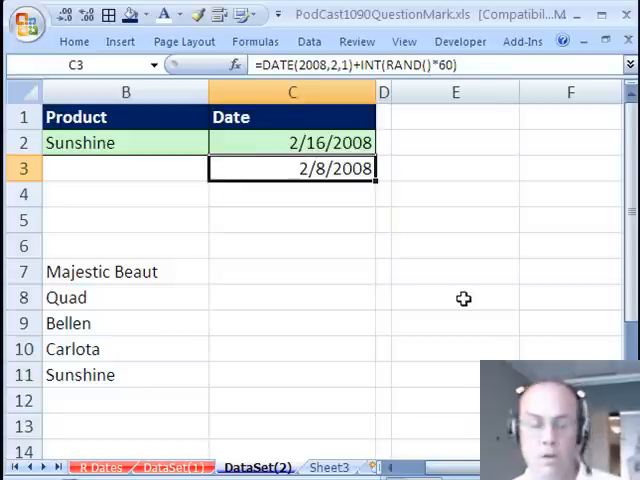